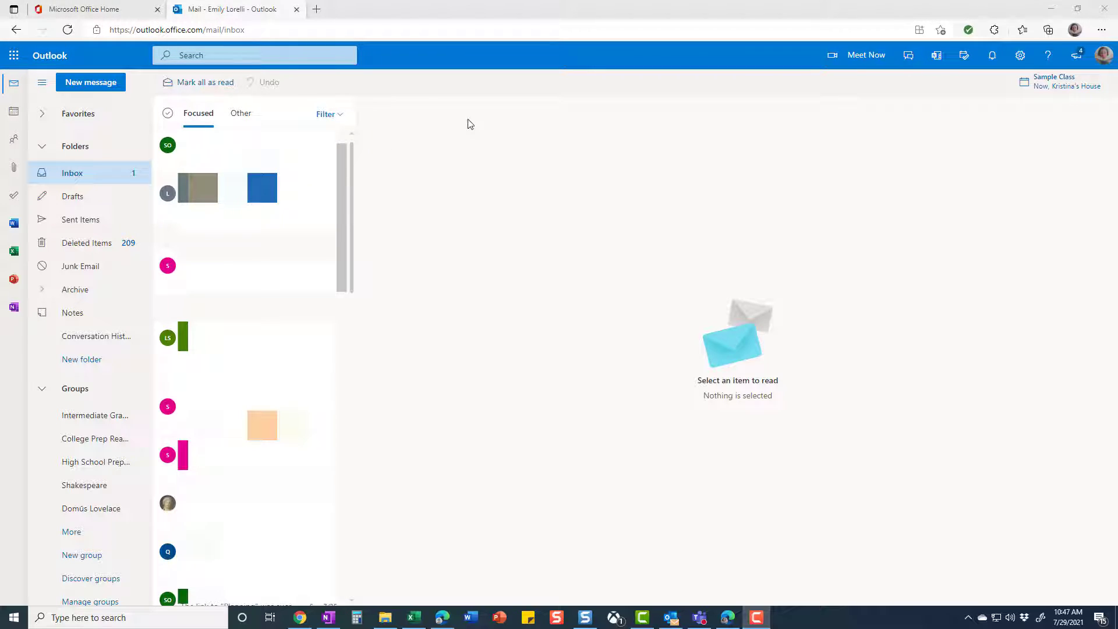
{"action": "mouse_move", "coordinate": [489, 147]}
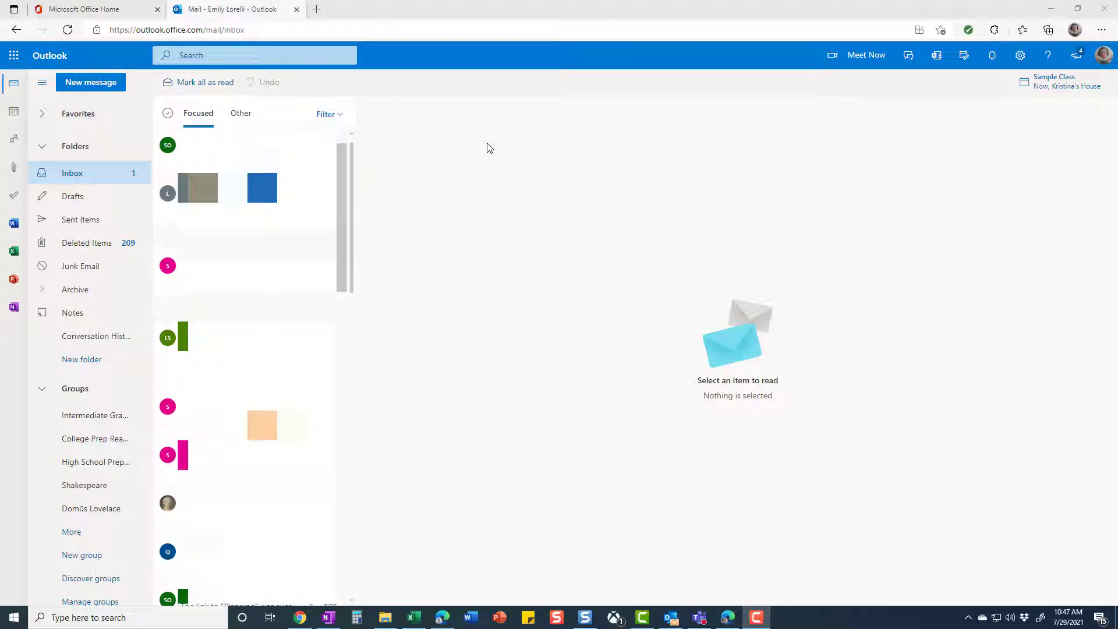
{"action": "mouse_move", "coordinate": [505, 181]}
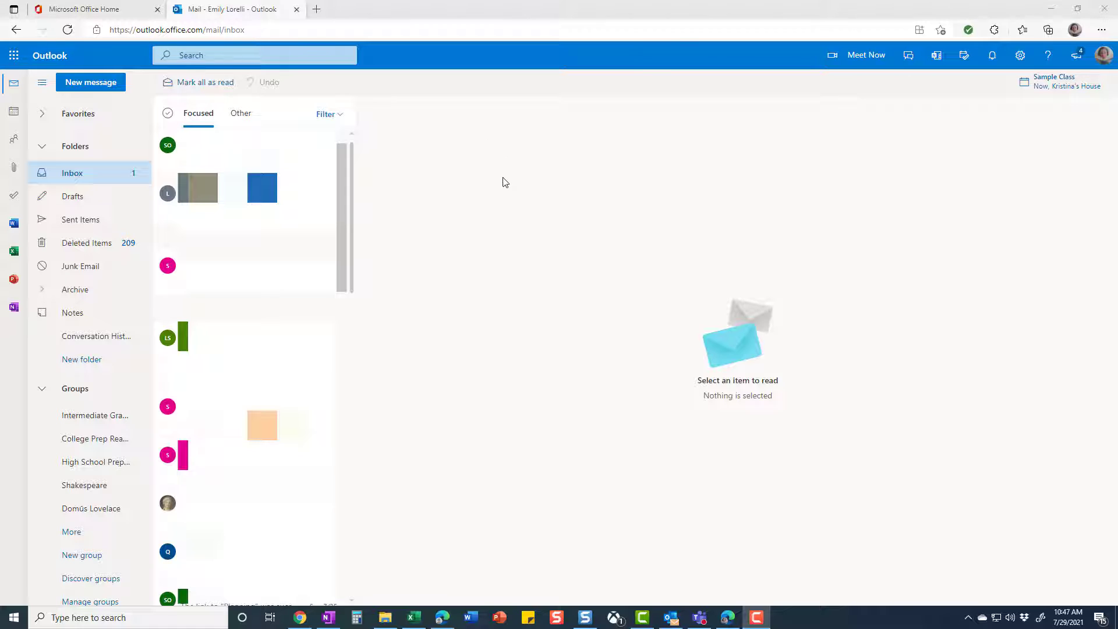
{"action": "mouse_move", "coordinate": [545, 165]}
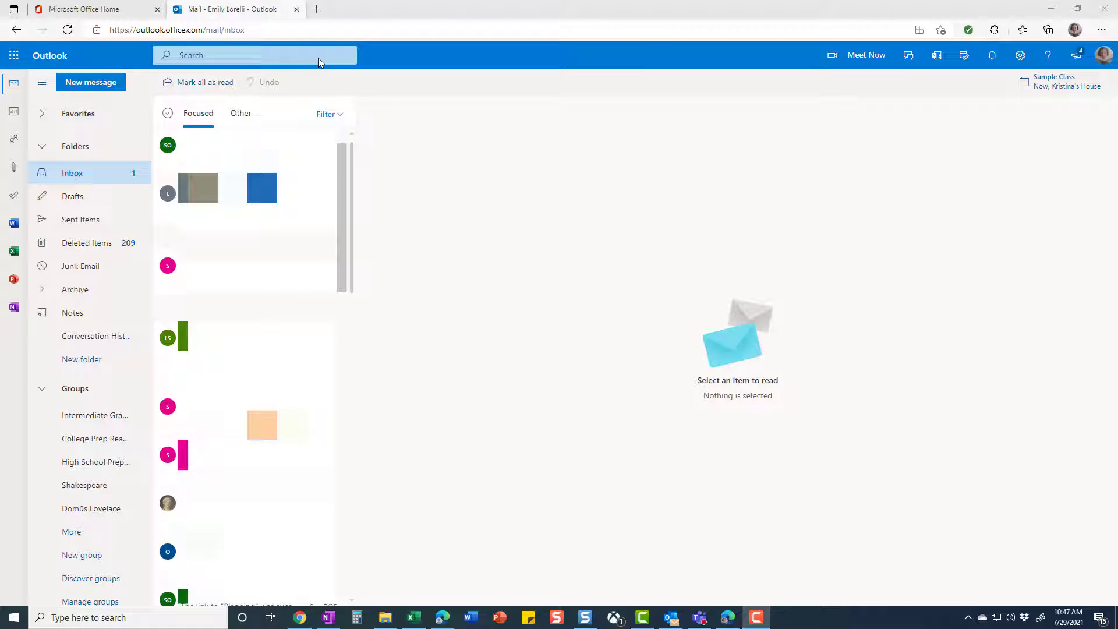
{"action": "mouse_move", "coordinate": [14, 56]}
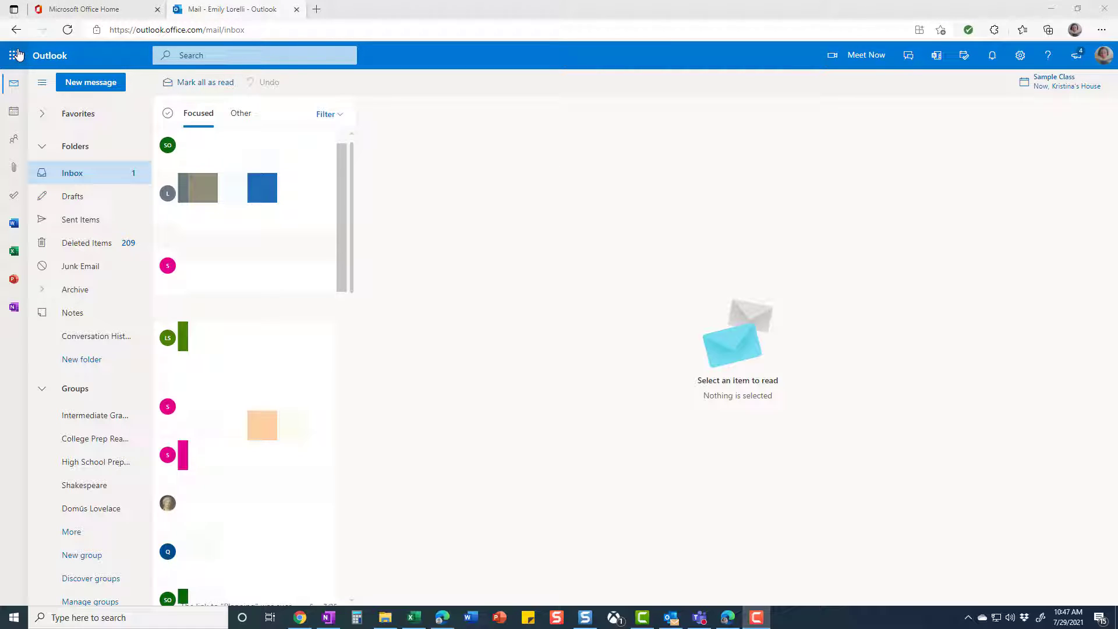
{"action": "mouse_move", "coordinate": [50, 99]}
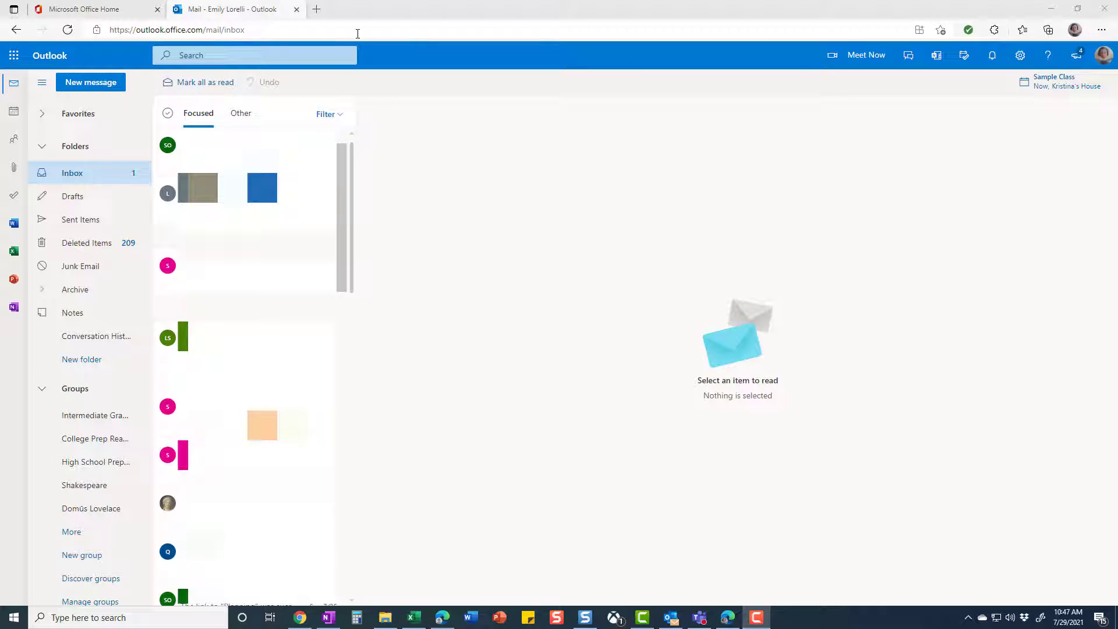
{"action": "mouse_move", "coordinate": [12, 140]}
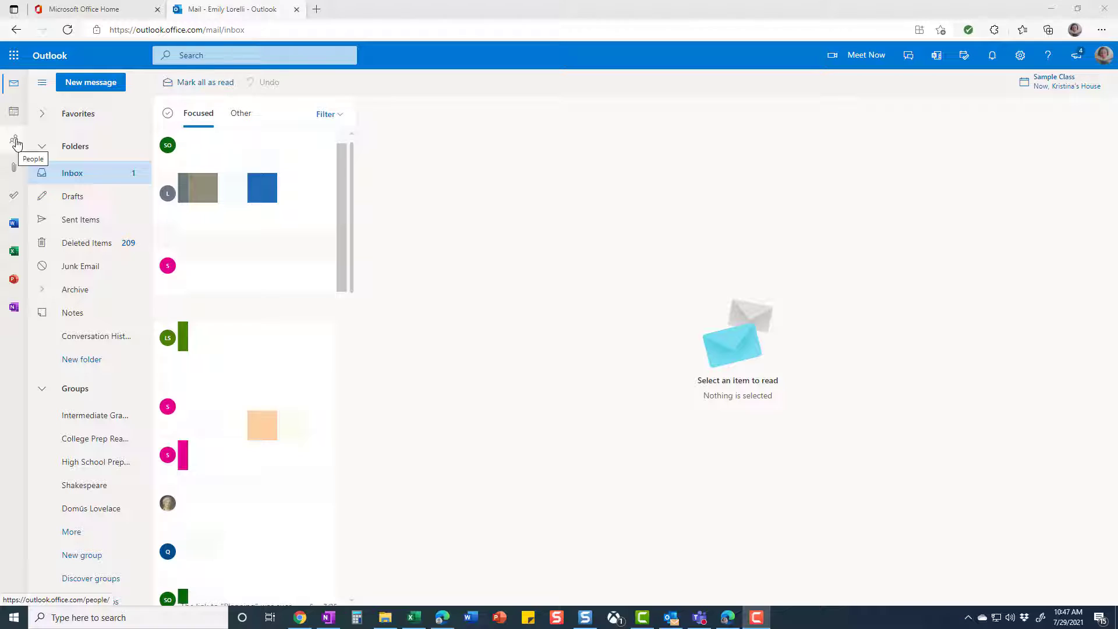
Go to People and list the new contact, contact list and group options.
{"action": "left_click", "coordinate": [14, 139]}
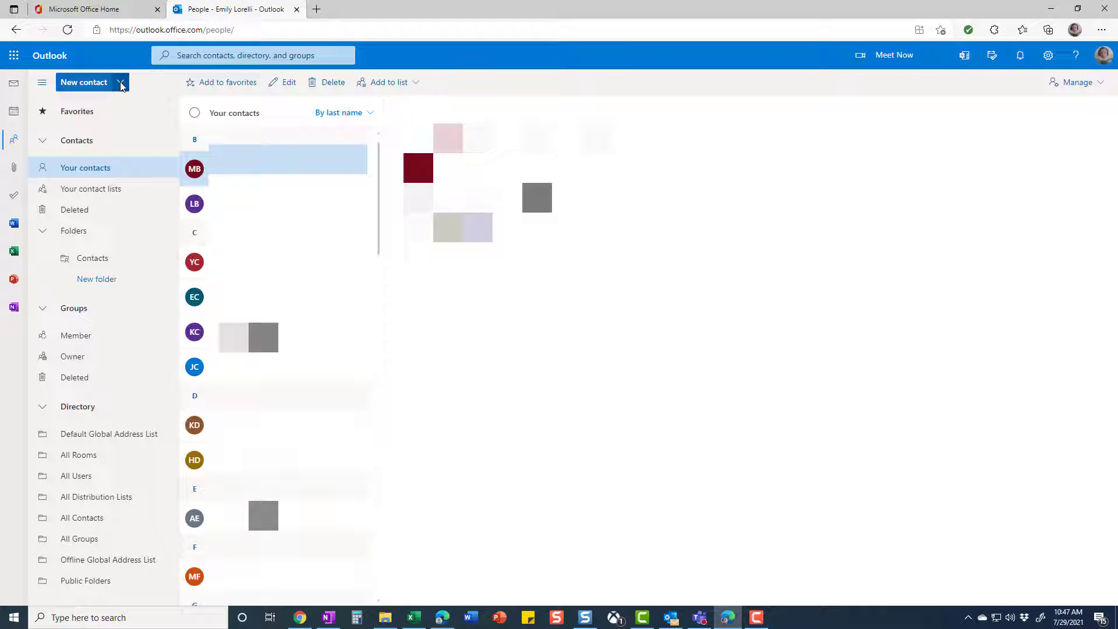
{"action": "left_click", "coordinate": [121, 82]}
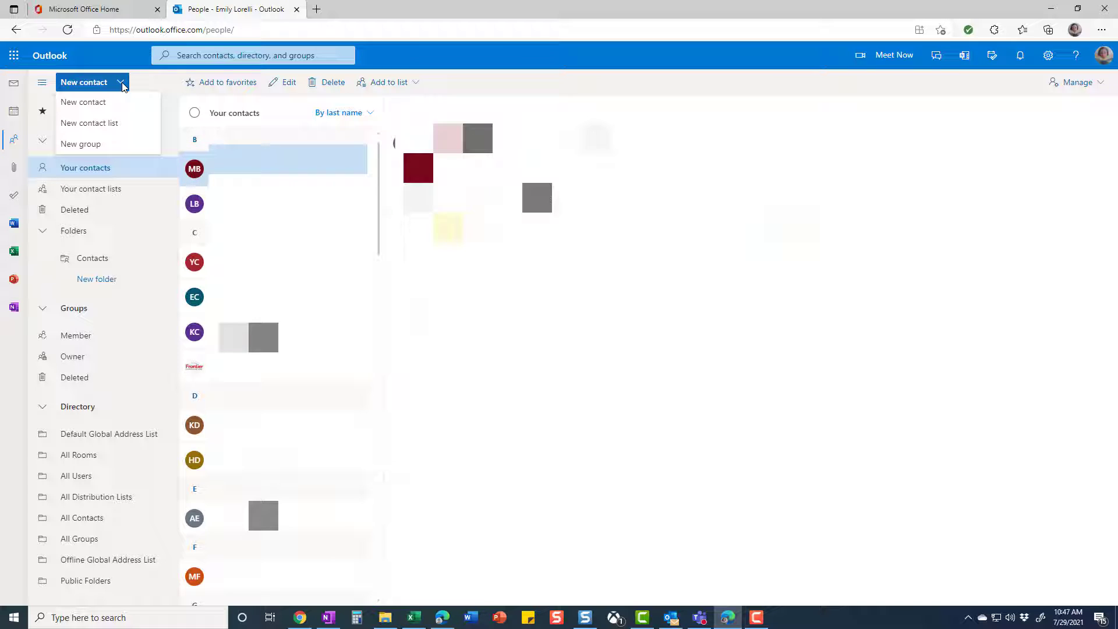
{"action": "mouse_move", "coordinate": [89, 123]}
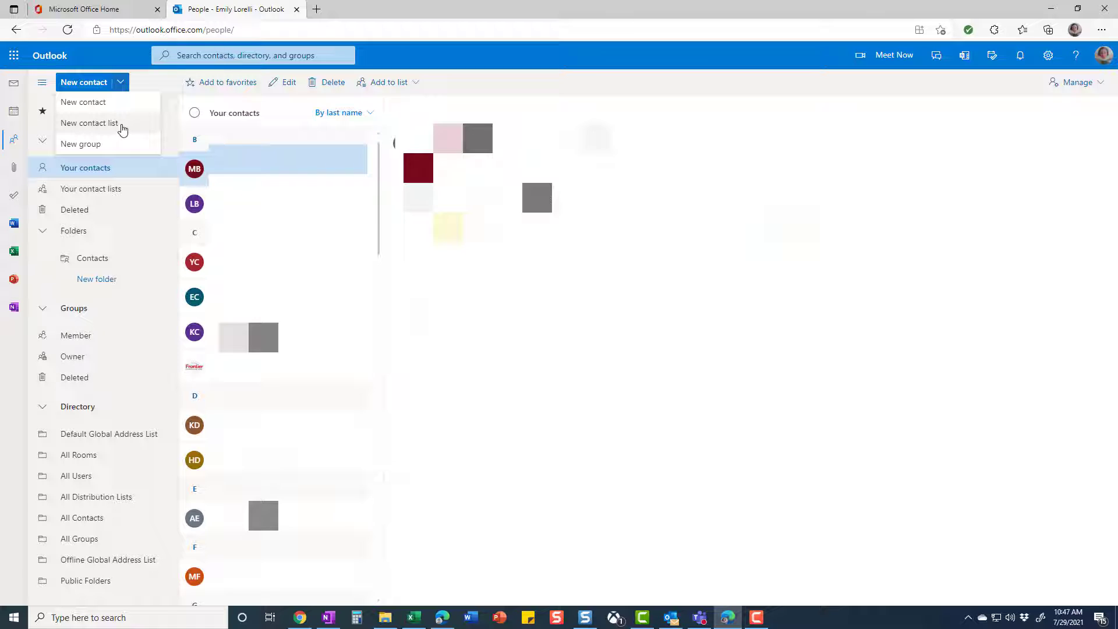
Choose New contact list and name it 'High School Prep Writing -- Parent List'.
{"action": "left_click", "coordinate": [89, 123]}
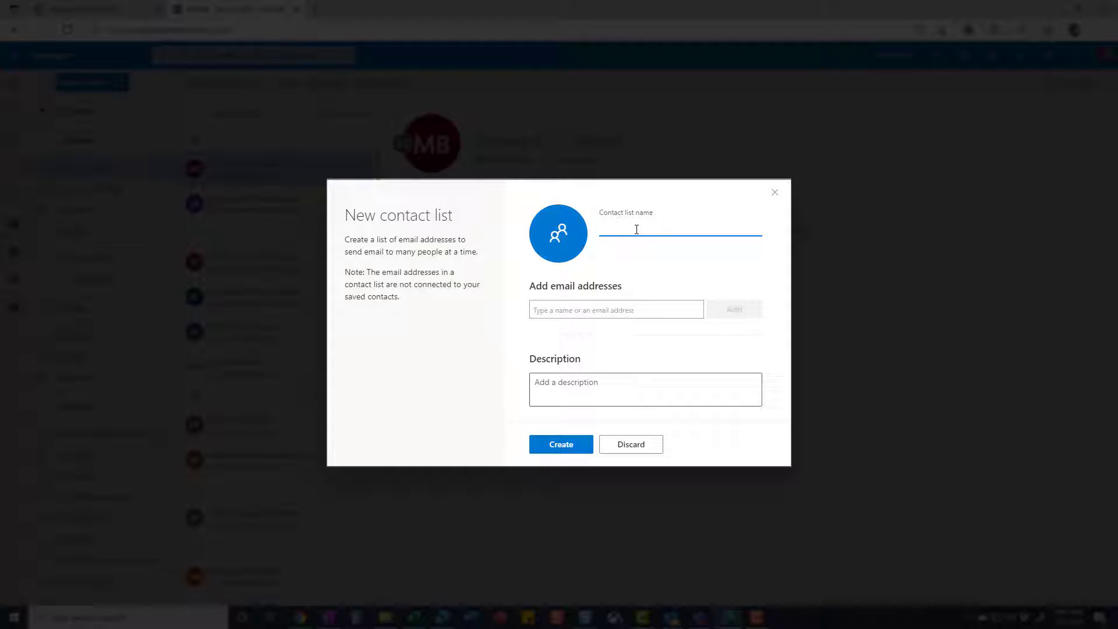
{"action": "type", "text": "Hi"}
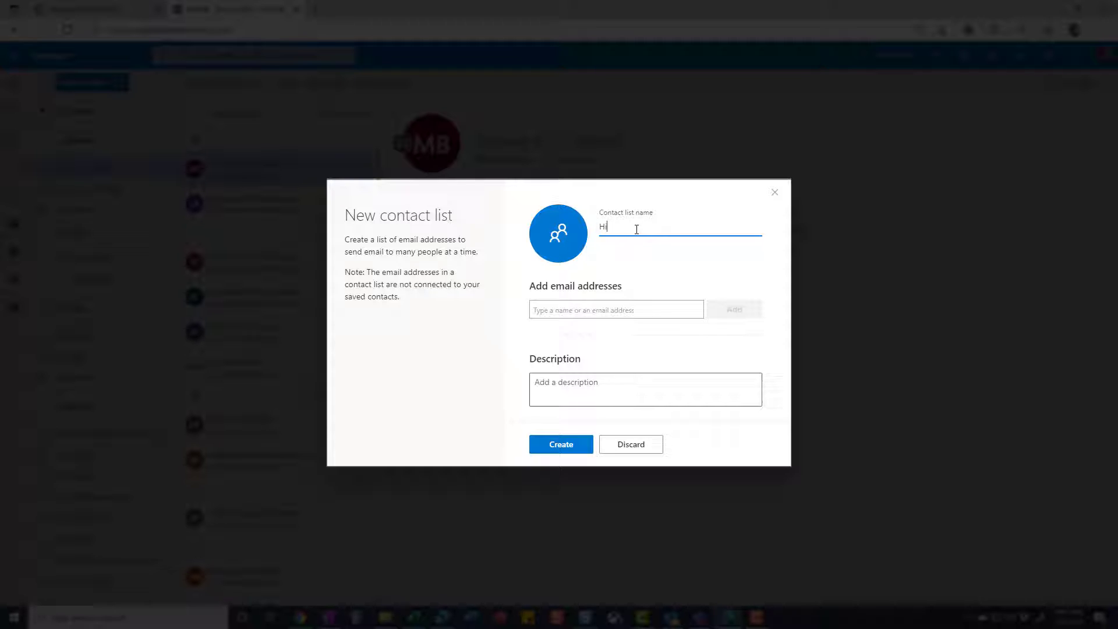
{"action": "type", "text": "gh"}
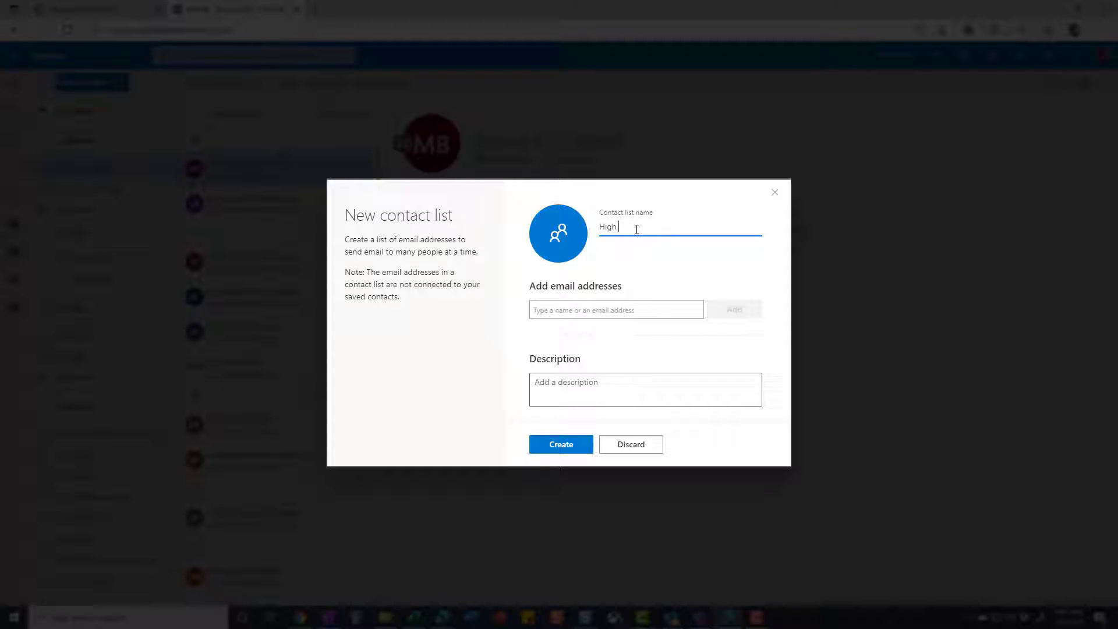
{"action": "type", "text": "School P"}
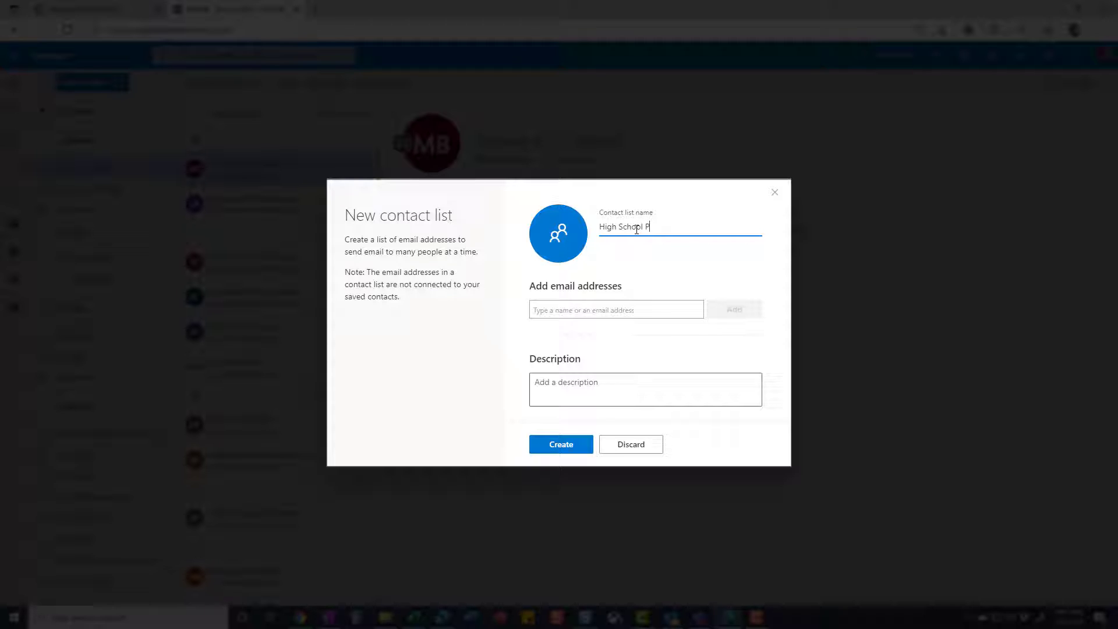
{"action": "type", "text": "rep Writing"}
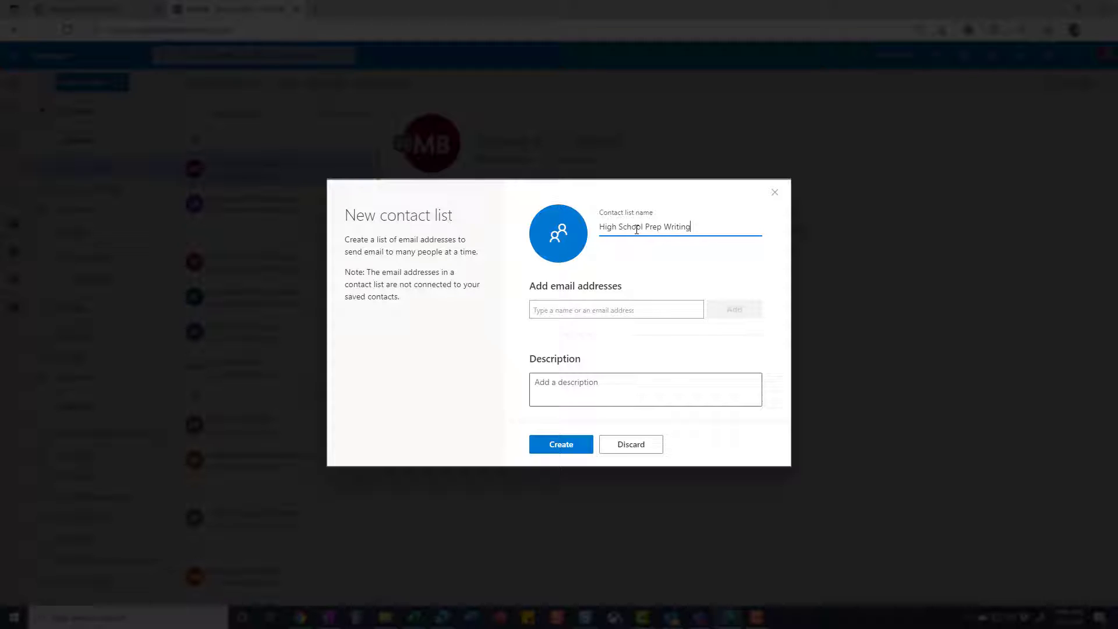
{"action": "type", "text": "--"}
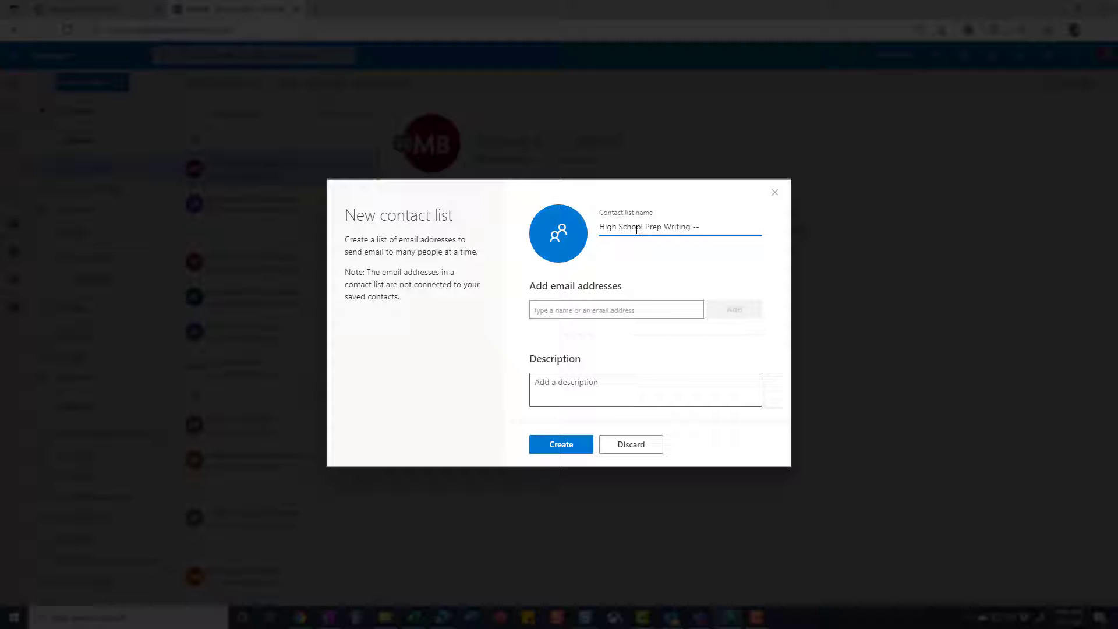
{"action": "type", "text": "Pare"}
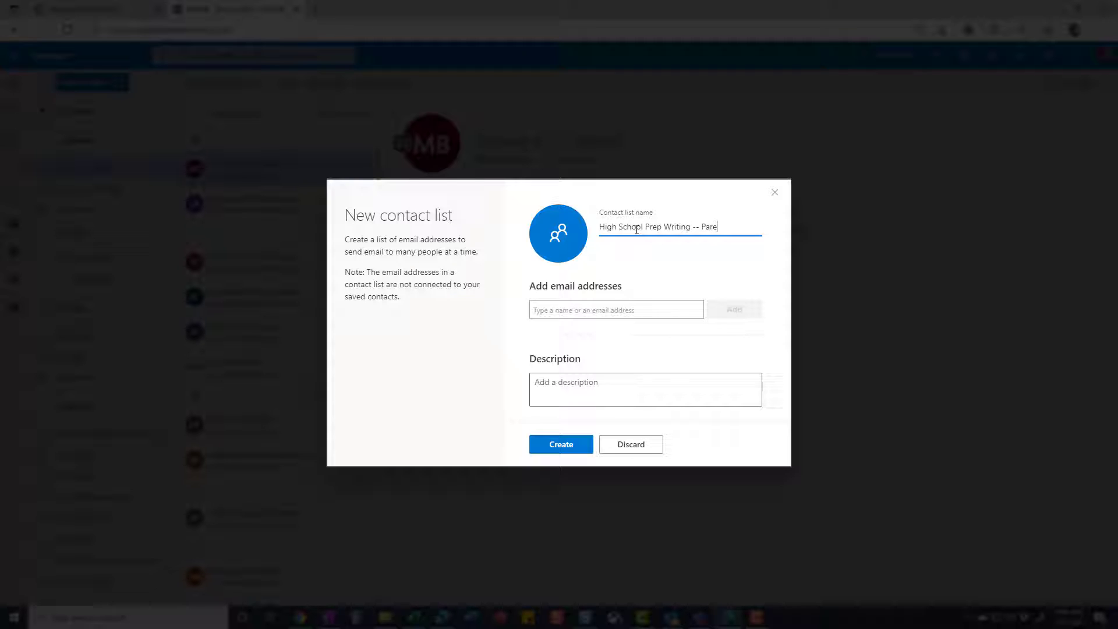
{"action": "type", "text": "nt List"}
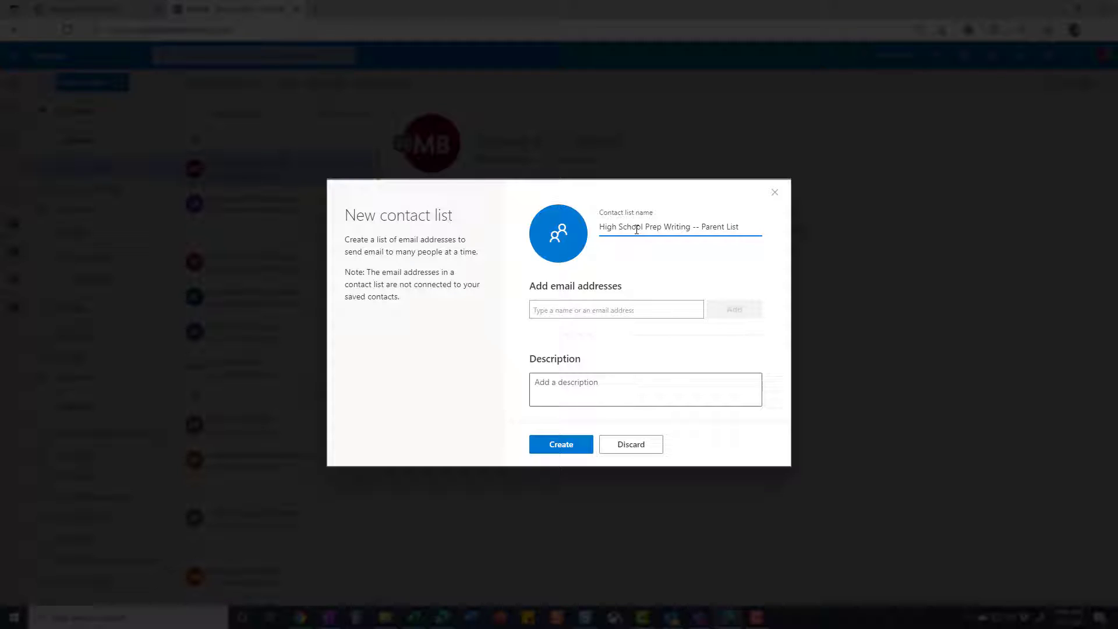
{"action": "mouse_move", "coordinate": [769, 230]}
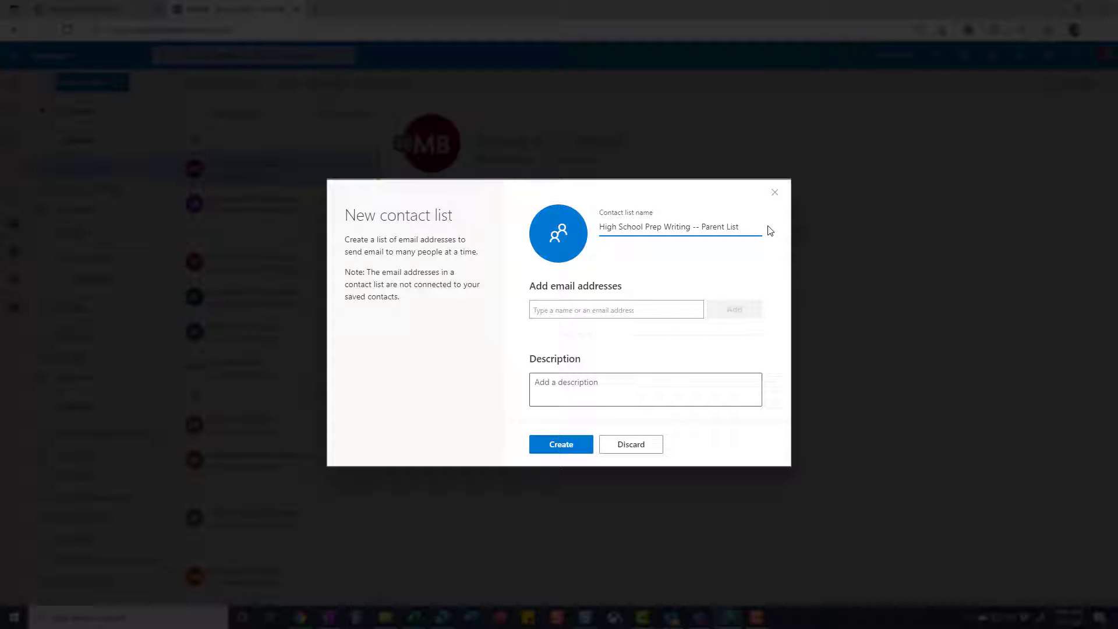
{"action": "mouse_move", "coordinate": [669, 267]}
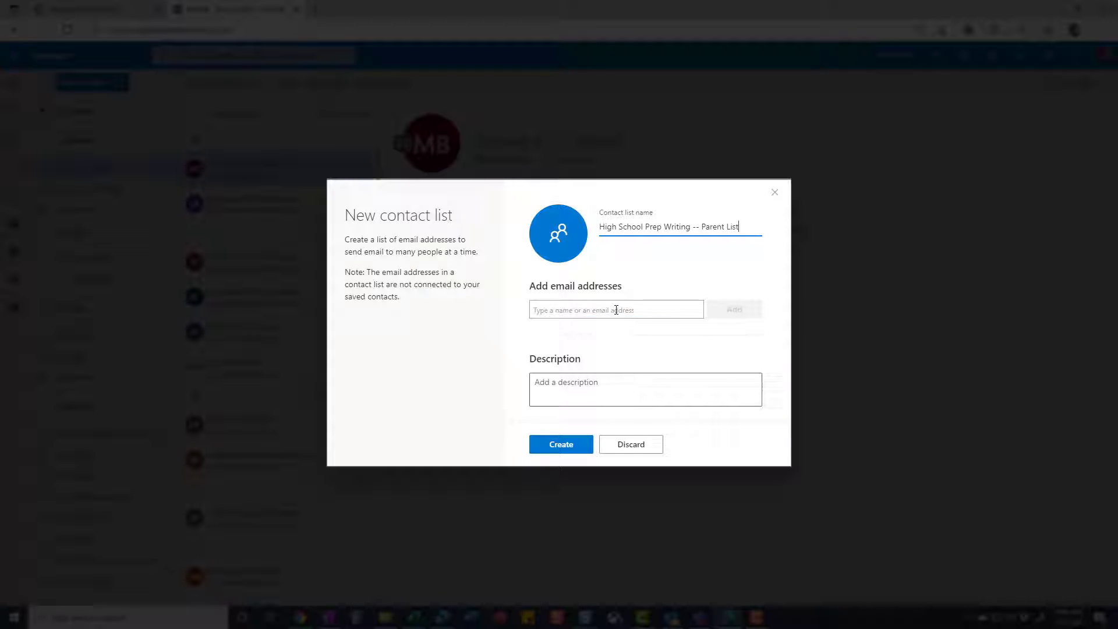
{"action": "type", "text": "x"}
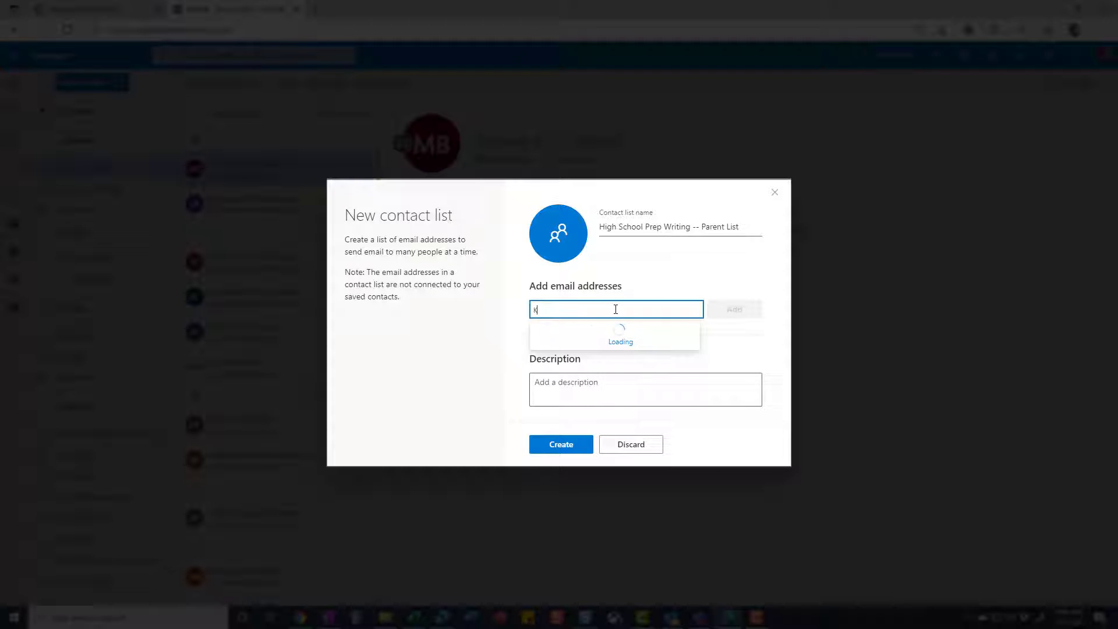
{"action": "type", "text": "Kristina Stevenson"}
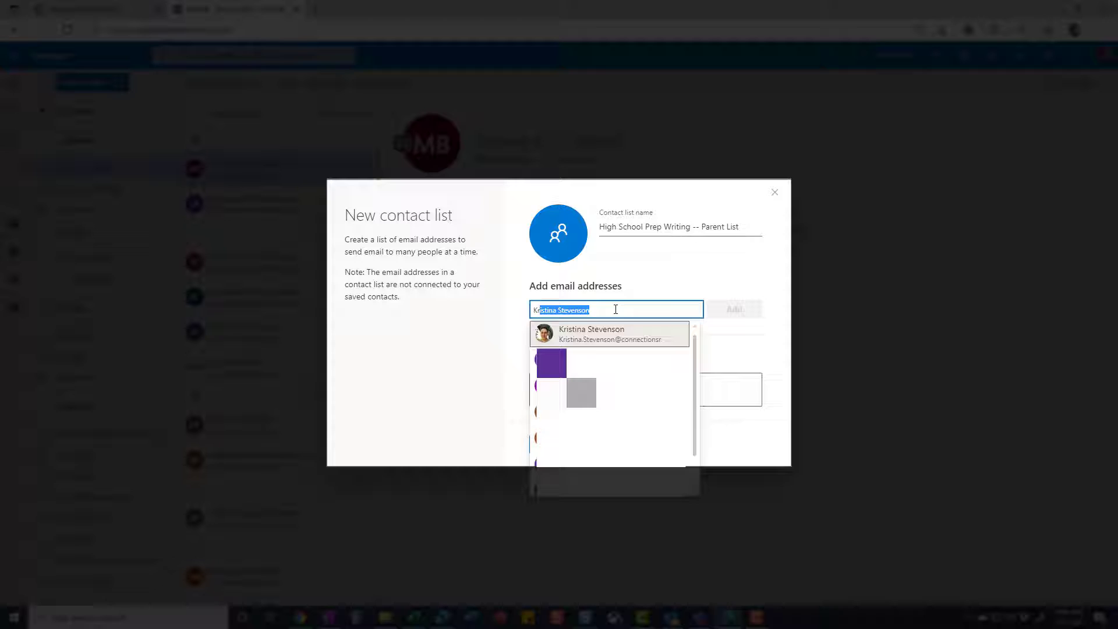
{"action": "left_click", "coordinate": [610, 333]}
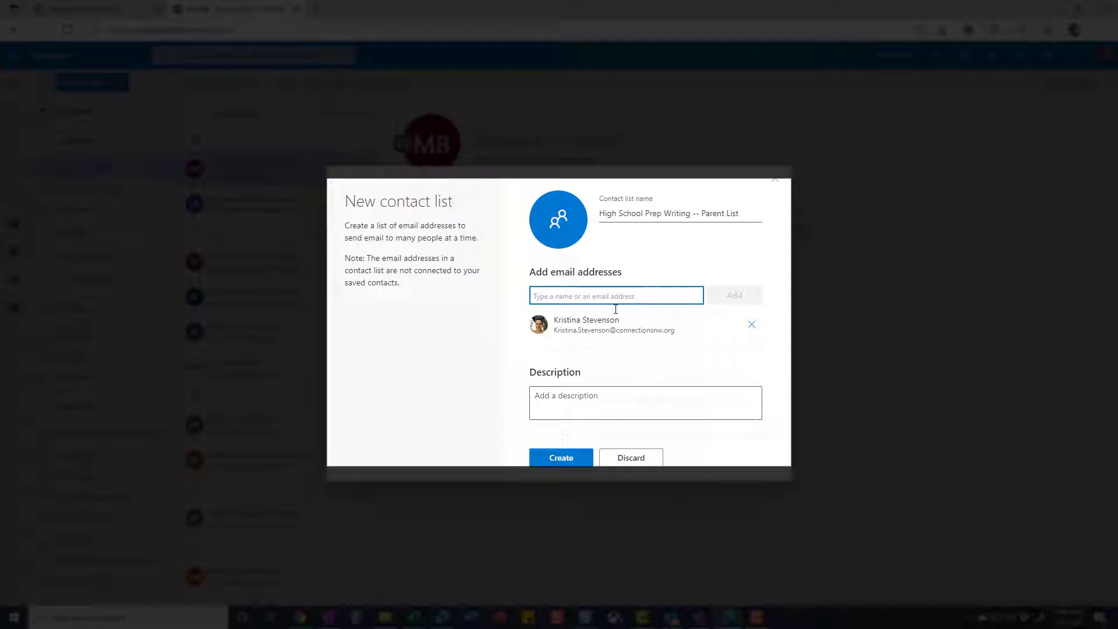
{"action": "mouse_move", "coordinate": [730, 325]}
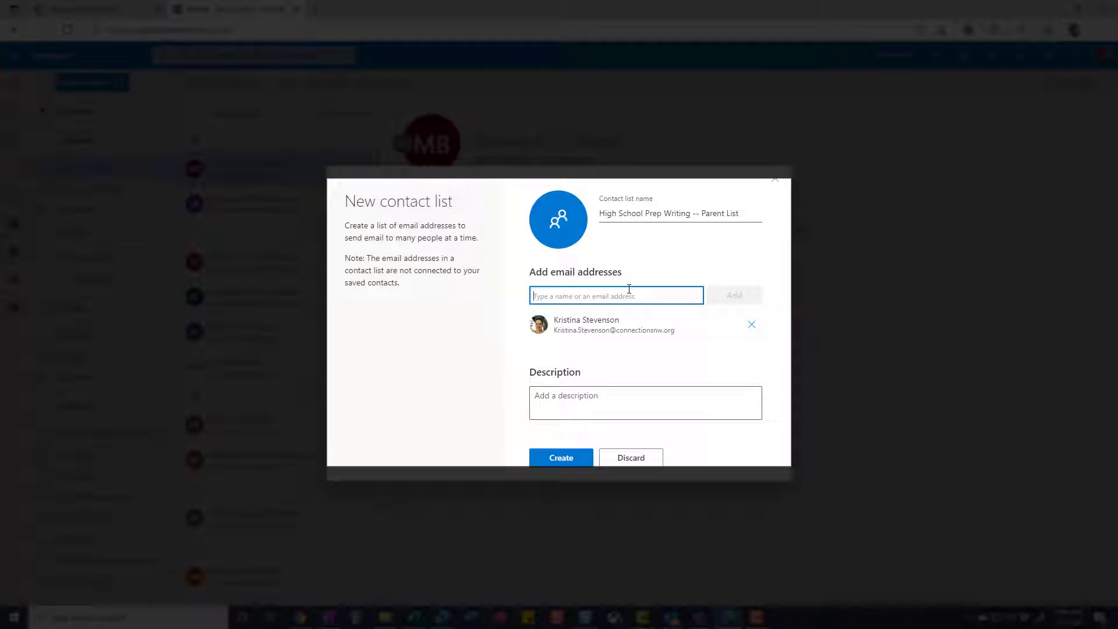
{"action": "mouse_move", "coordinate": [689, 342]}
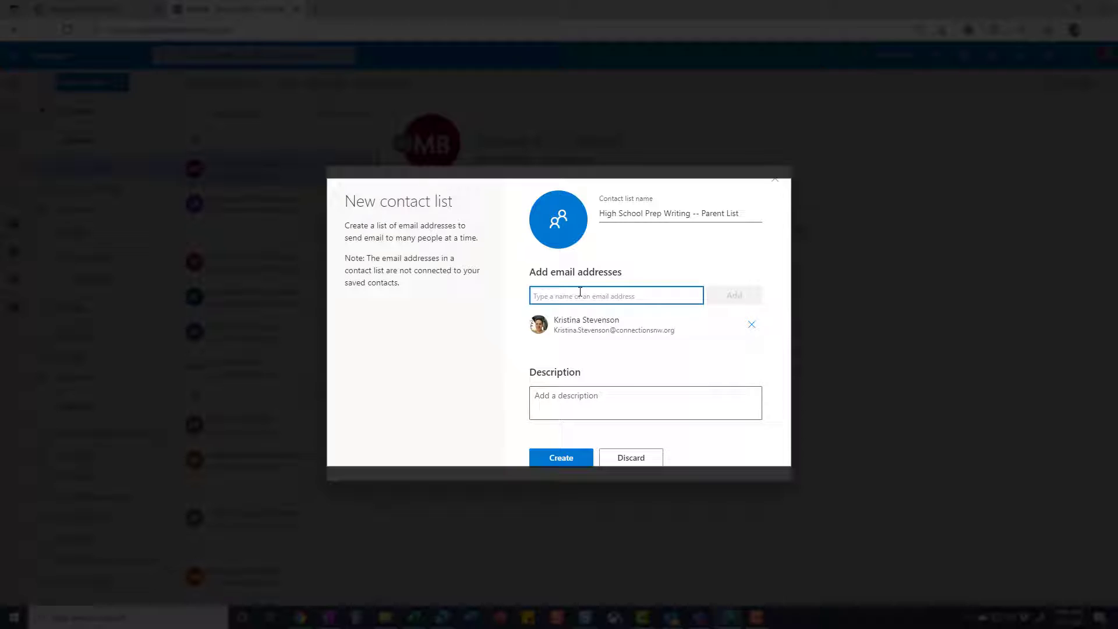
{"action": "mouse_move", "coordinate": [688, 248]}
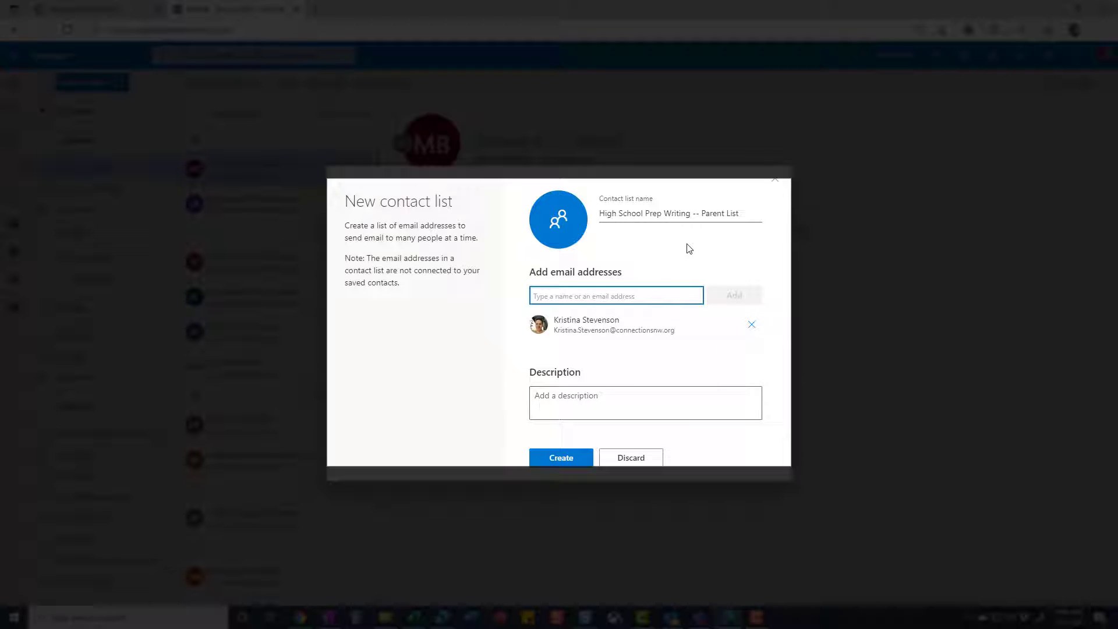
{"action": "mouse_move", "coordinate": [696, 251]}
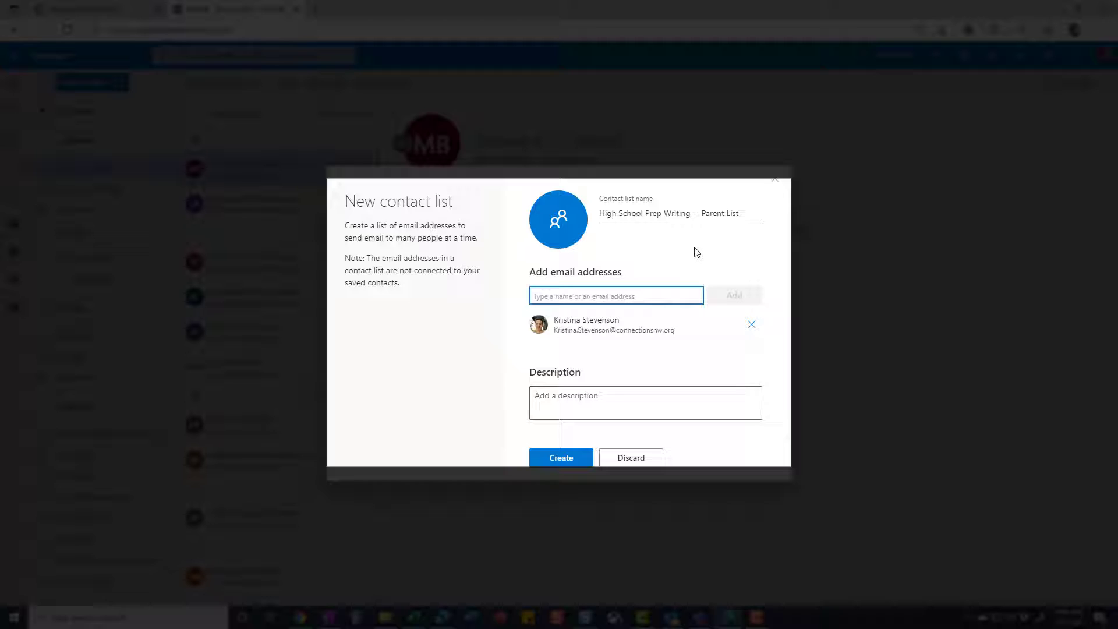
{"action": "mouse_move", "coordinate": [645, 249]}
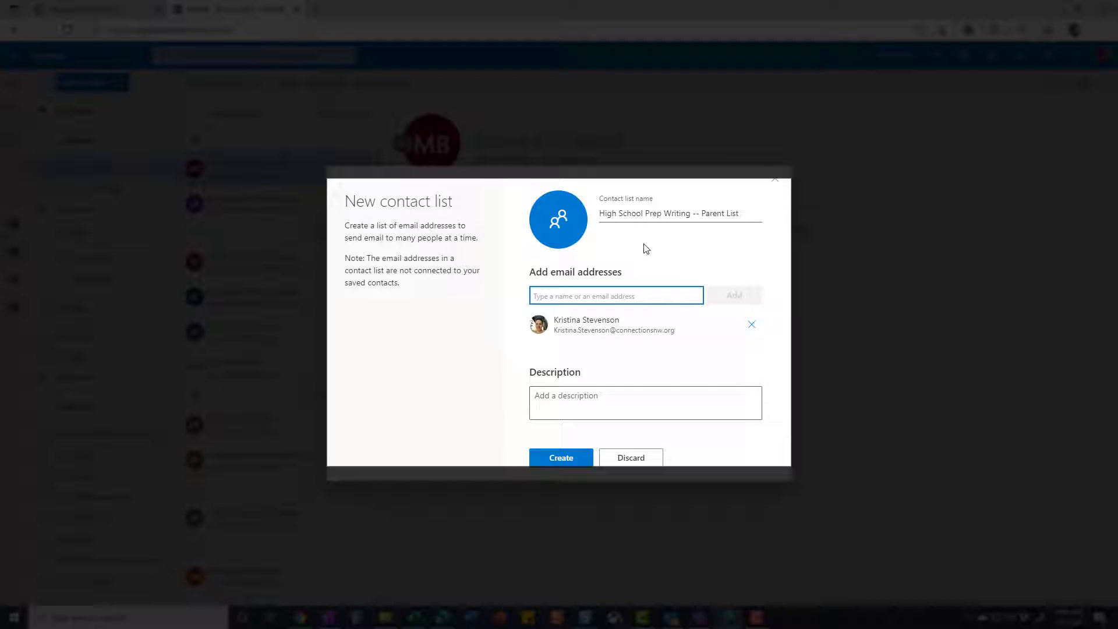
{"action": "mouse_move", "coordinate": [620, 253]}
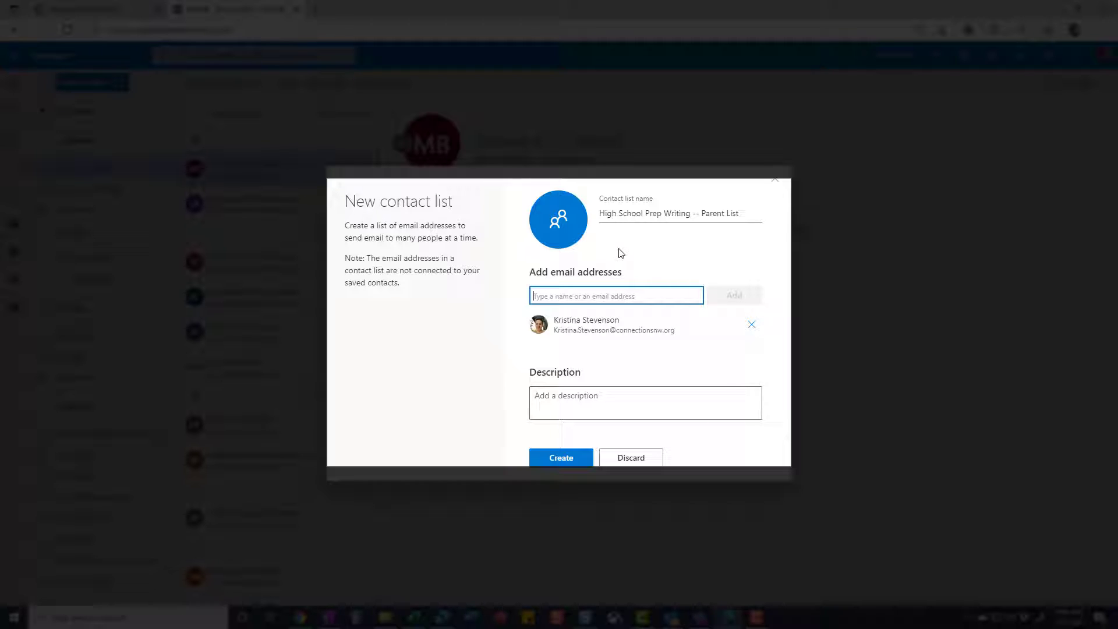
{"action": "mouse_move", "coordinate": [583, 257]}
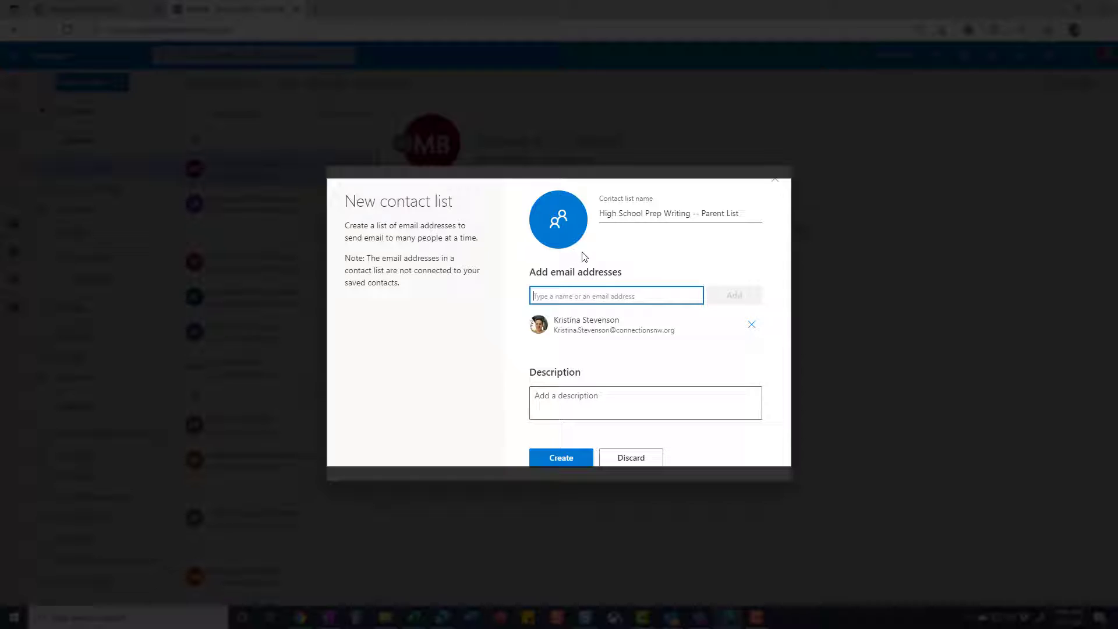
{"action": "mouse_move", "coordinate": [647, 255]}
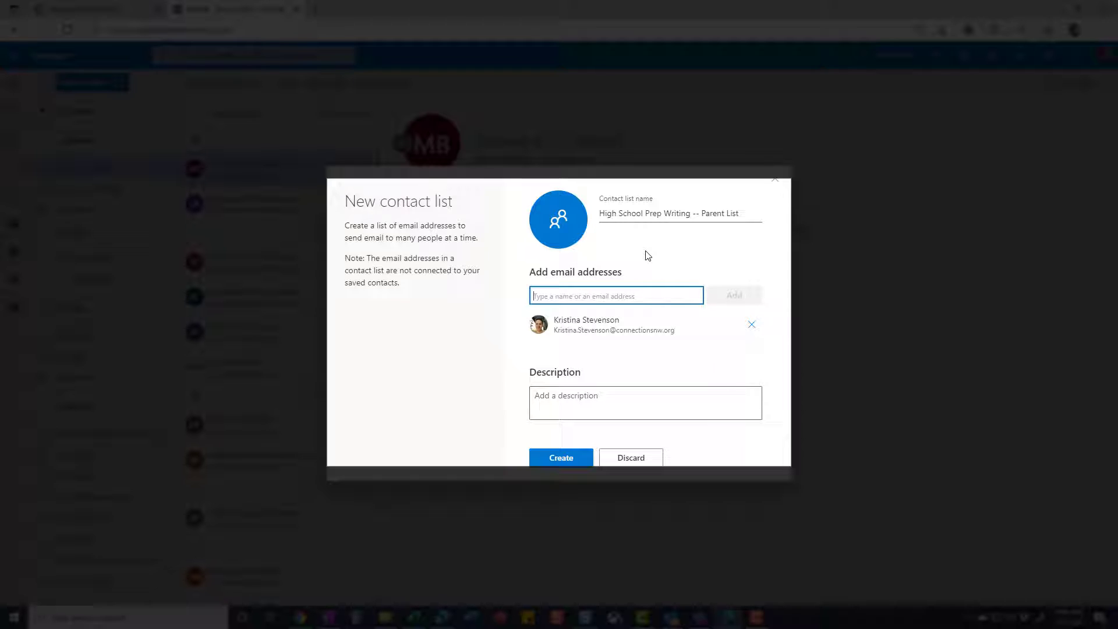
{"action": "mouse_move", "coordinate": [684, 257]}
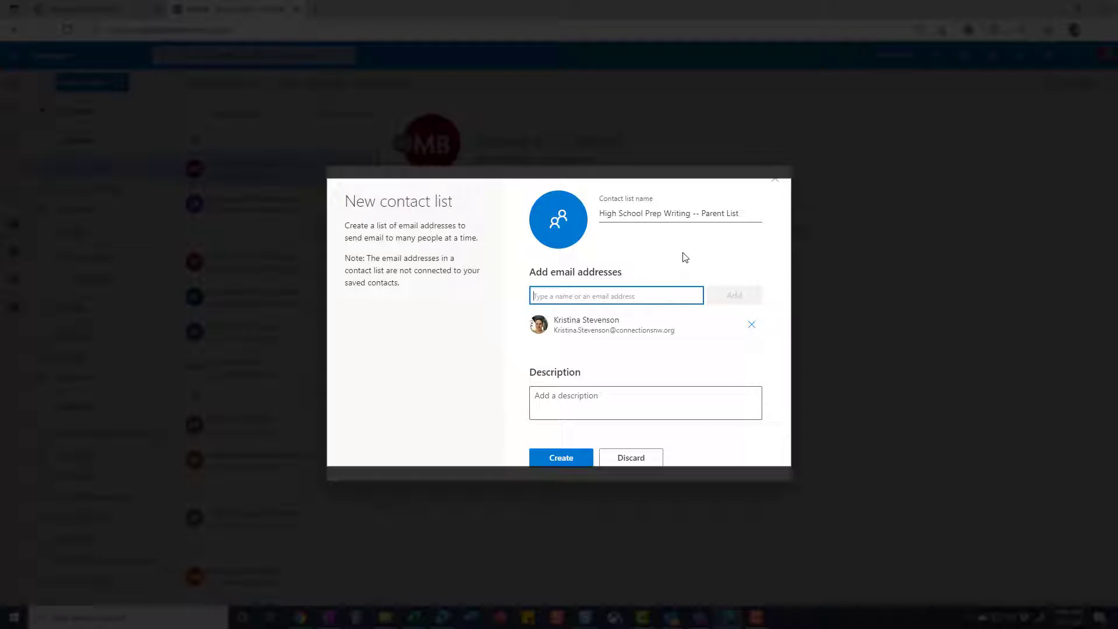
{"action": "mouse_move", "coordinate": [649, 256]}
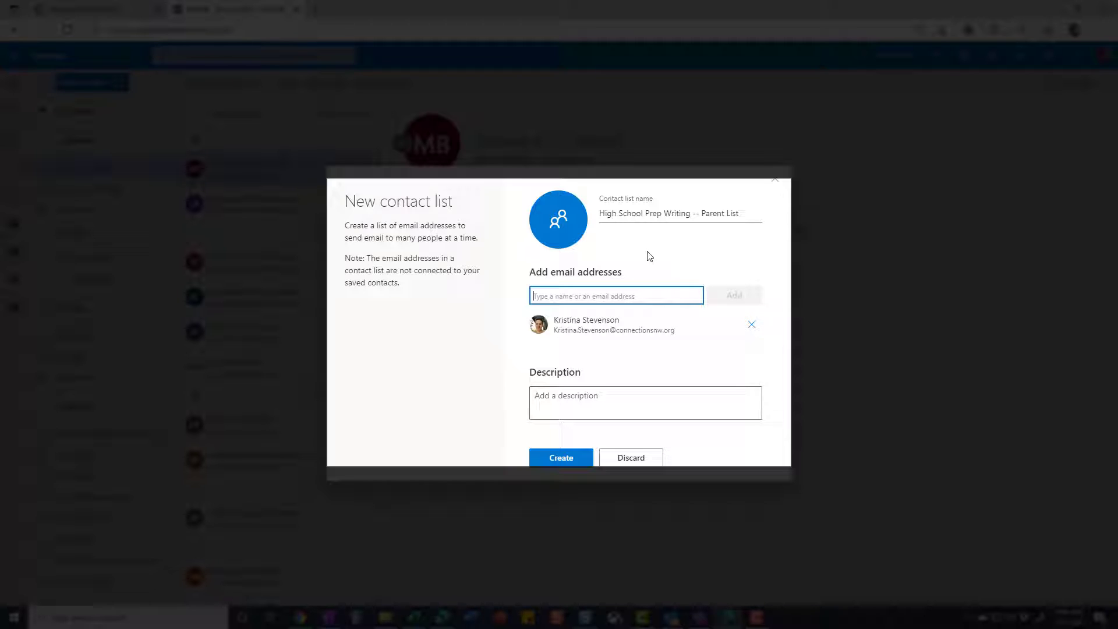
{"action": "mouse_move", "coordinate": [664, 250]}
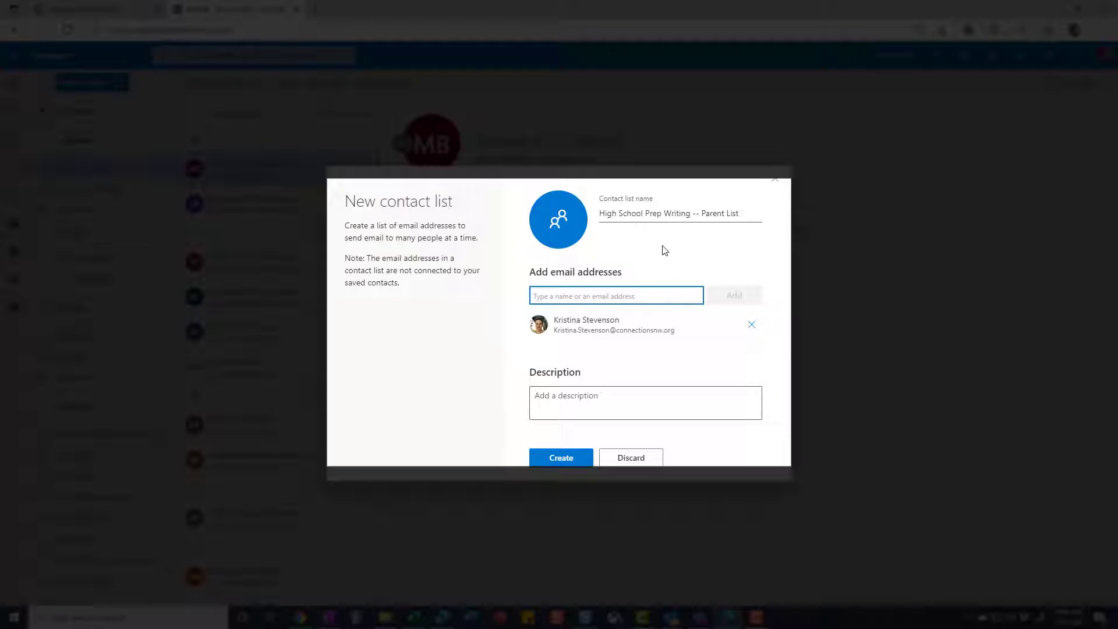
{"action": "mouse_move", "coordinate": [615, 261]}
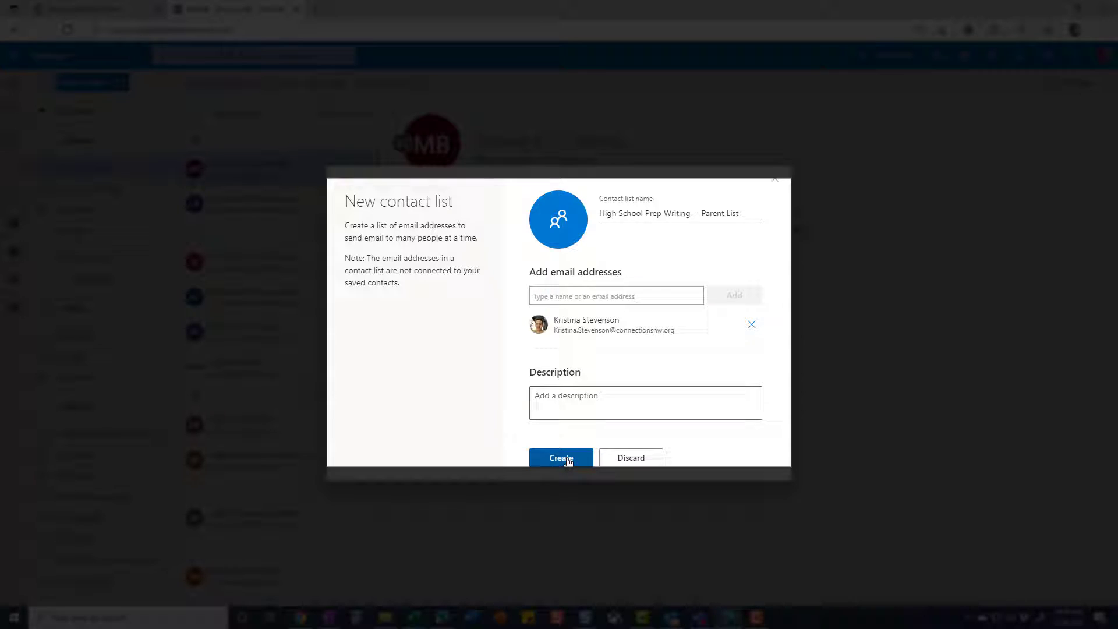
Create the contact list and check it under Your contact lists.
{"action": "left_click", "coordinate": [560, 457]}
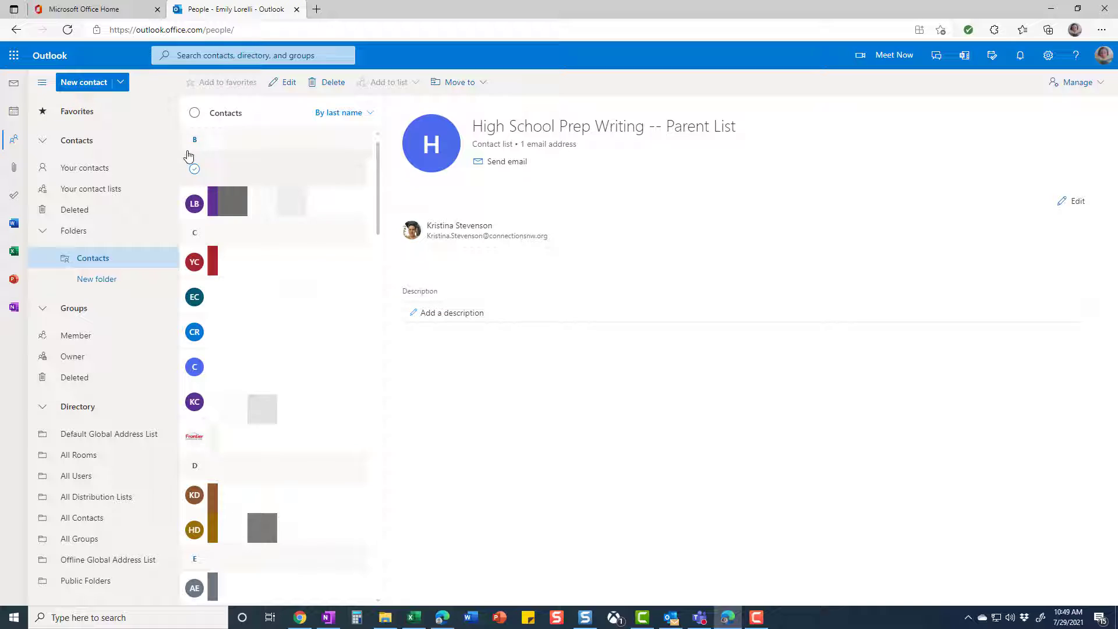
{"action": "left_click", "coordinate": [91, 188]}
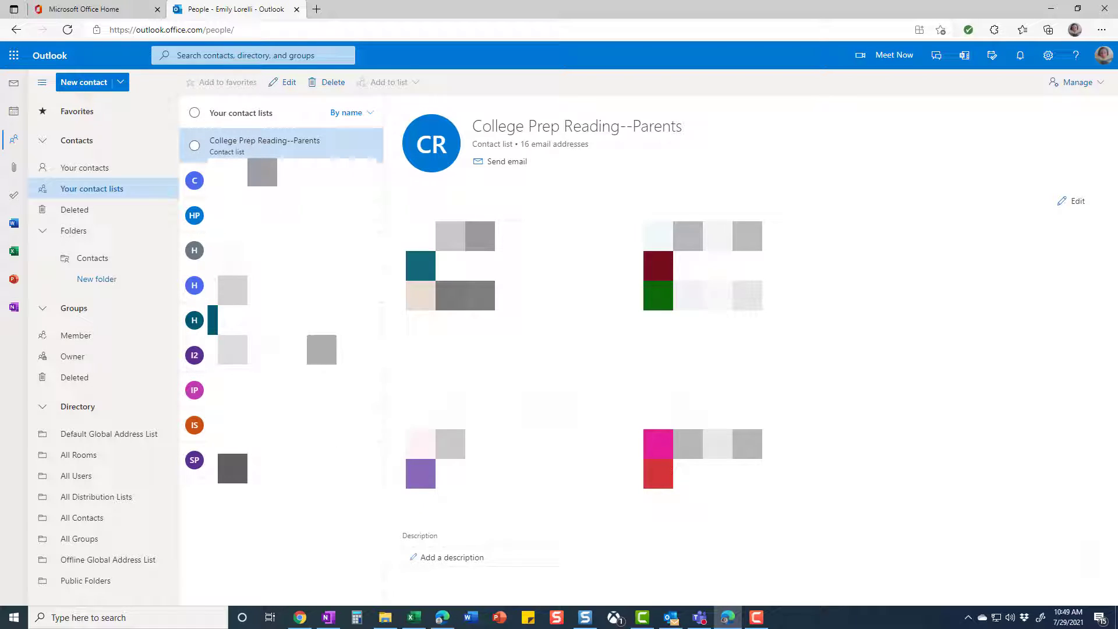
{"action": "mouse_move", "coordinate": [303, 149]}
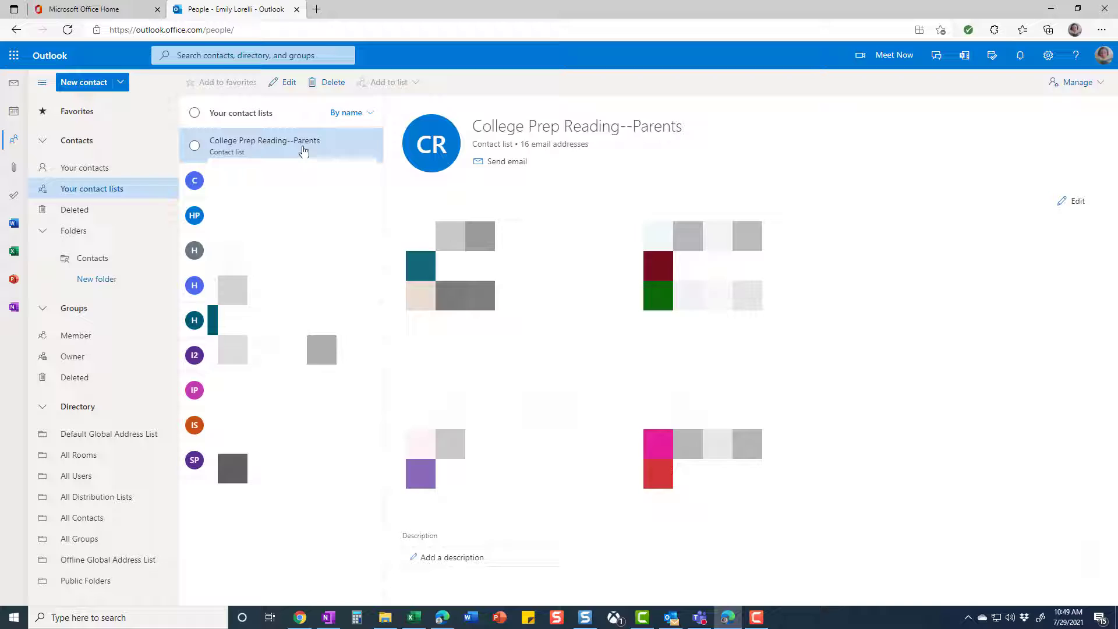
{"action": "mouse_move", "coordinate": [341, 151]}
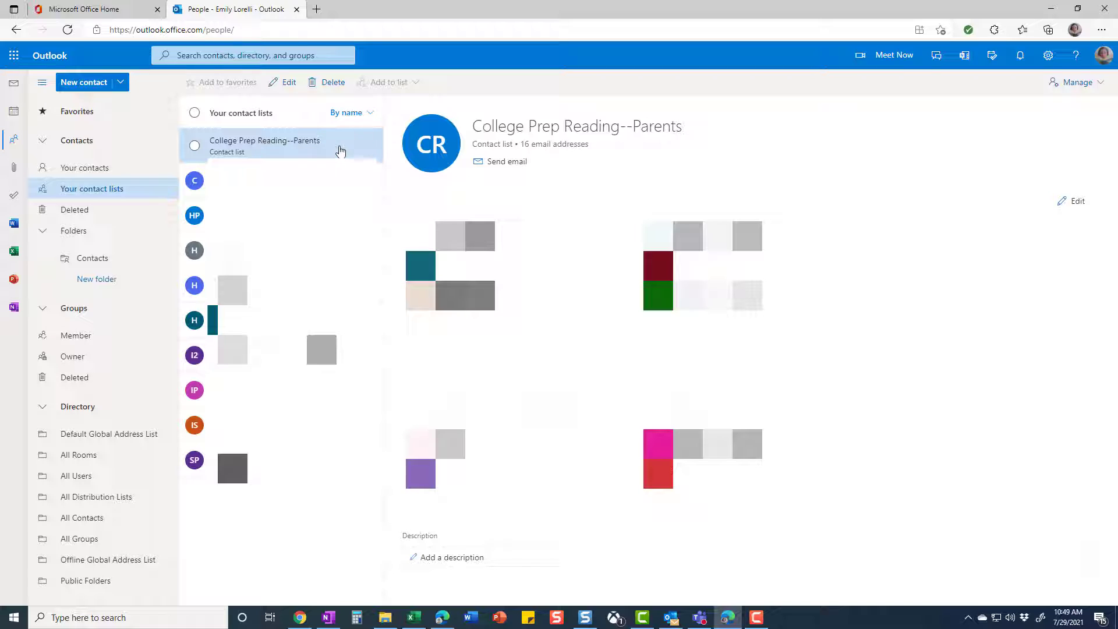
{"action": "mouse_move", "coordinate": [325, 147]}
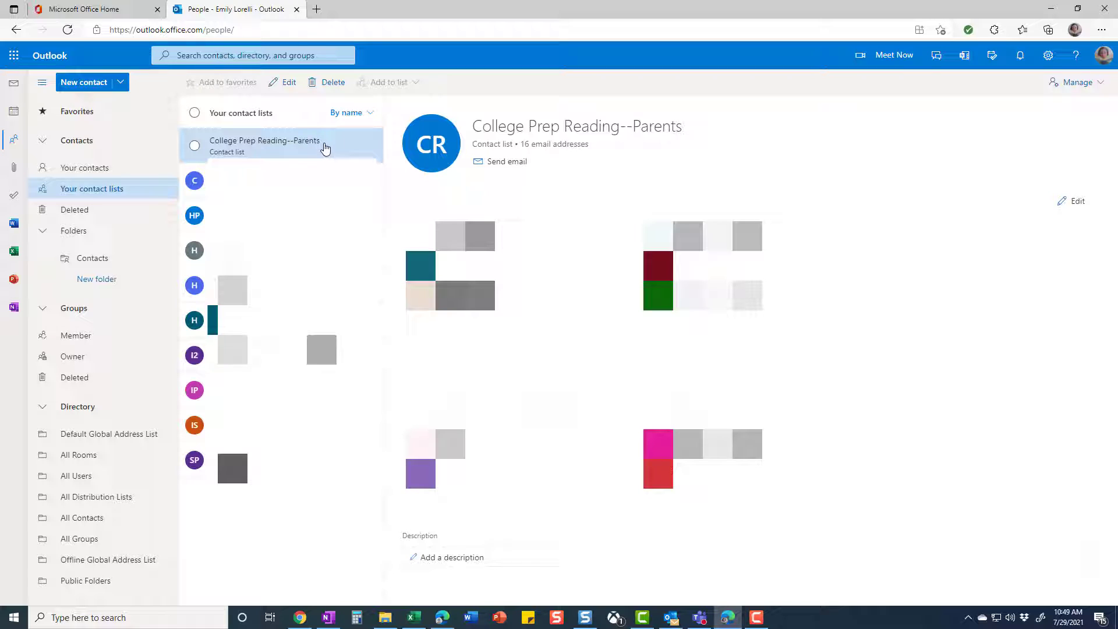
{"action": "mouse_move", "coordinate": [339, 145]}
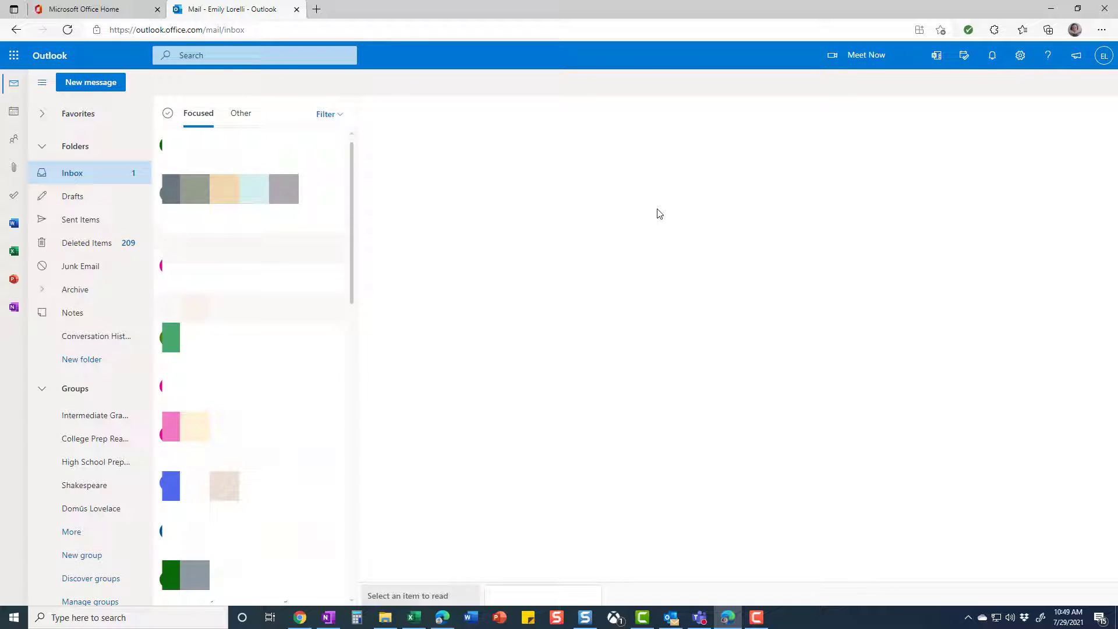
Start a new email addressed to the High School Prep Reading: Parents list.
{"action": "left_click", "coordinate": [91, 82]}
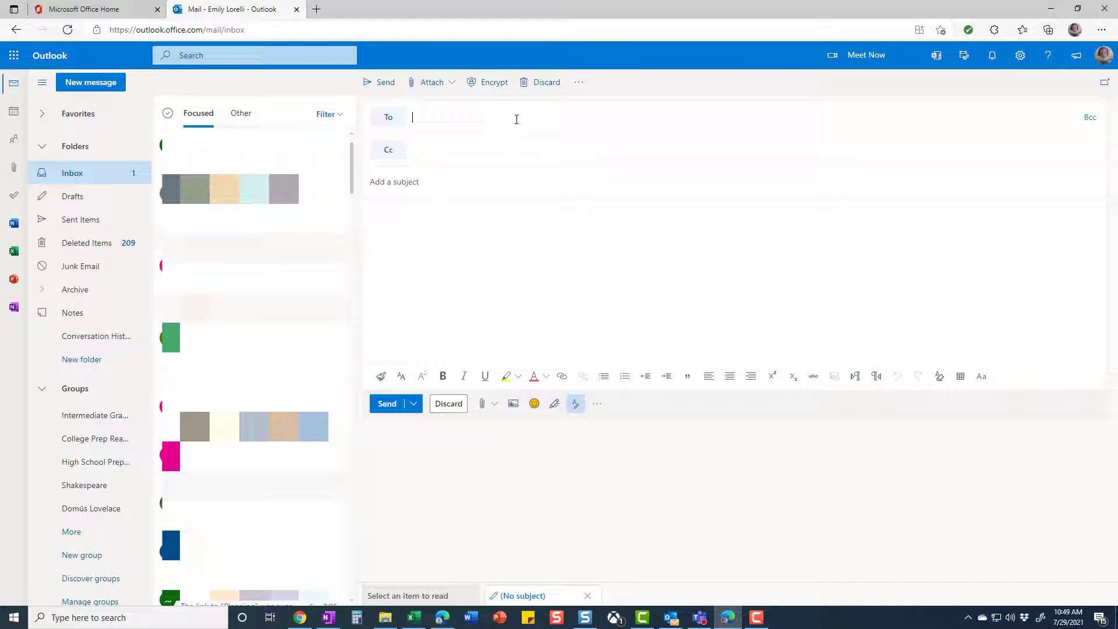
{"action": "type", "text": "High"}
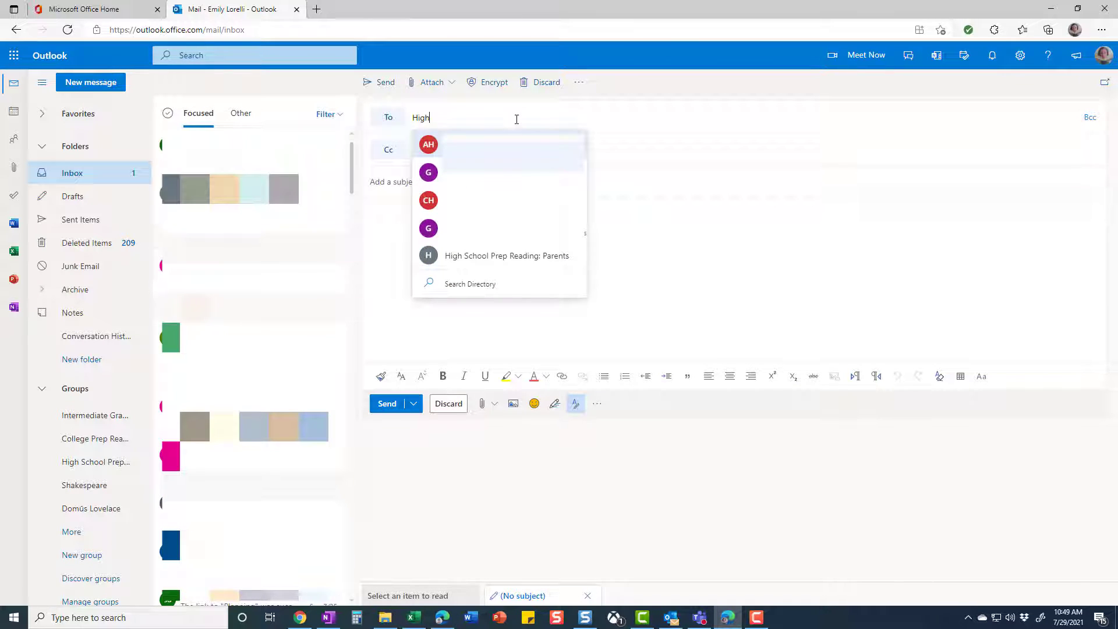
{"action": "left_click", "coordinate": [507, 255]}
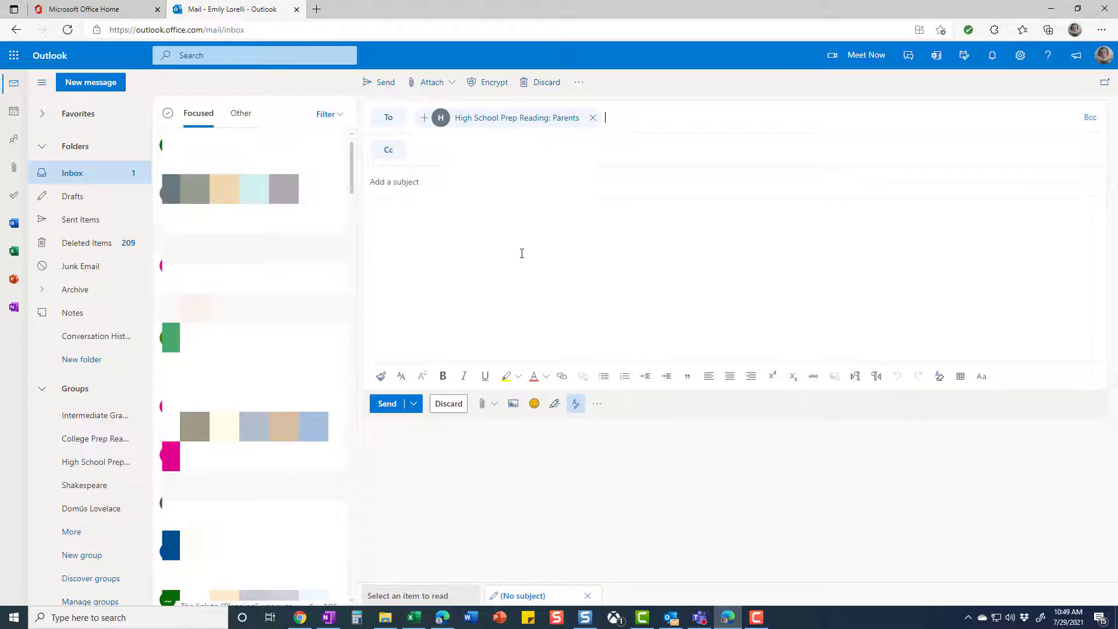
{"action": "mouse_move", "coordinate": [503, 122]}
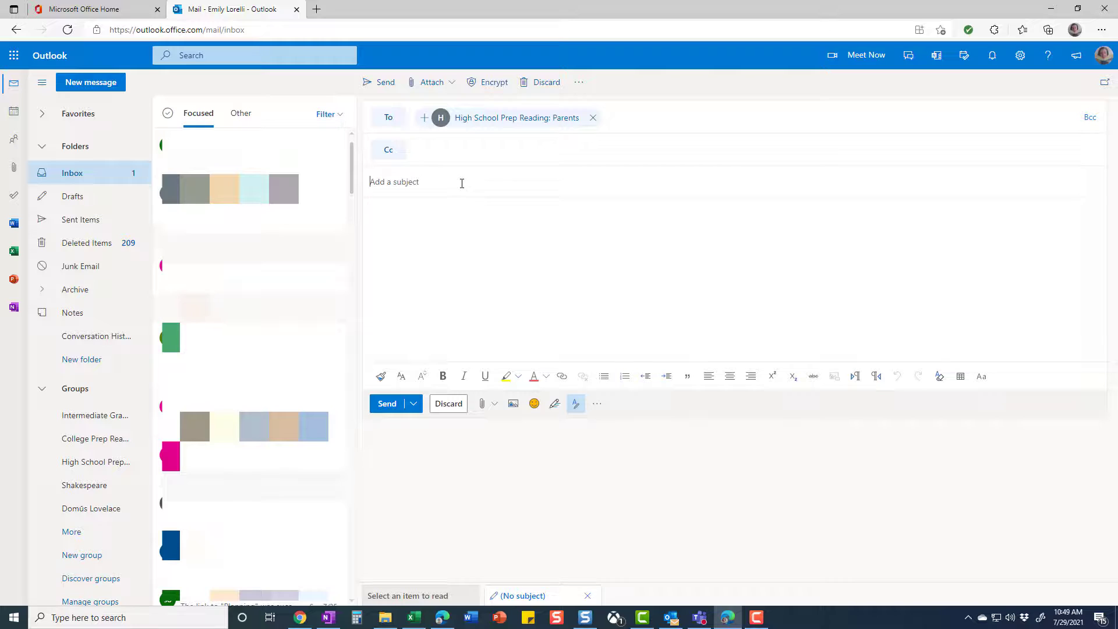
Enter the subject 'Hello Parent!'.
{"action": "type", "text": "H"}
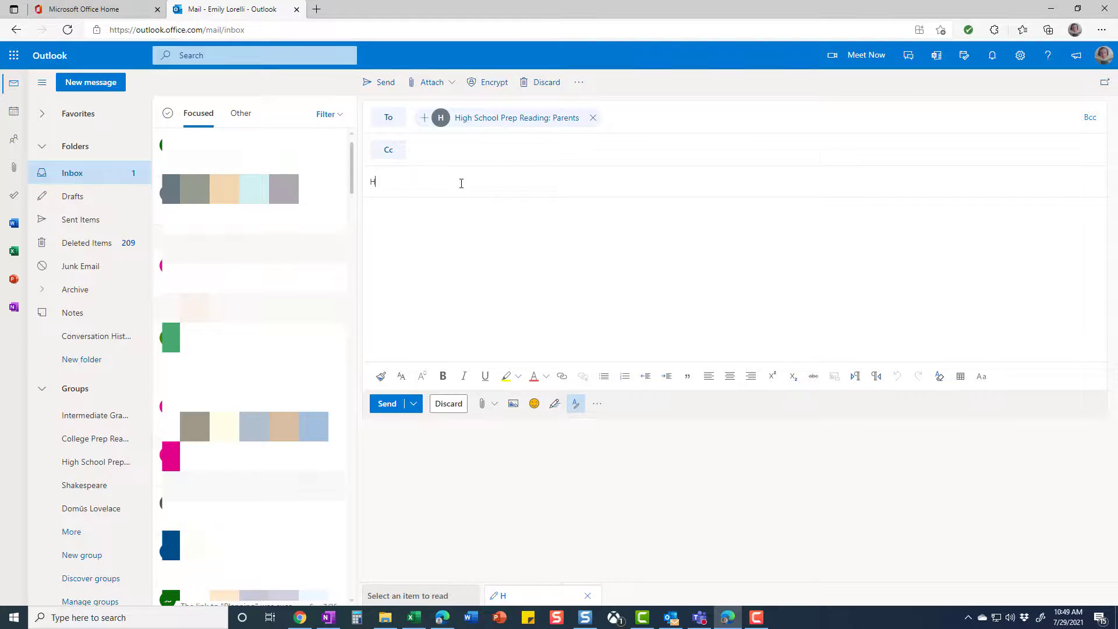
{"action": "type", "text": "ello Parent"}
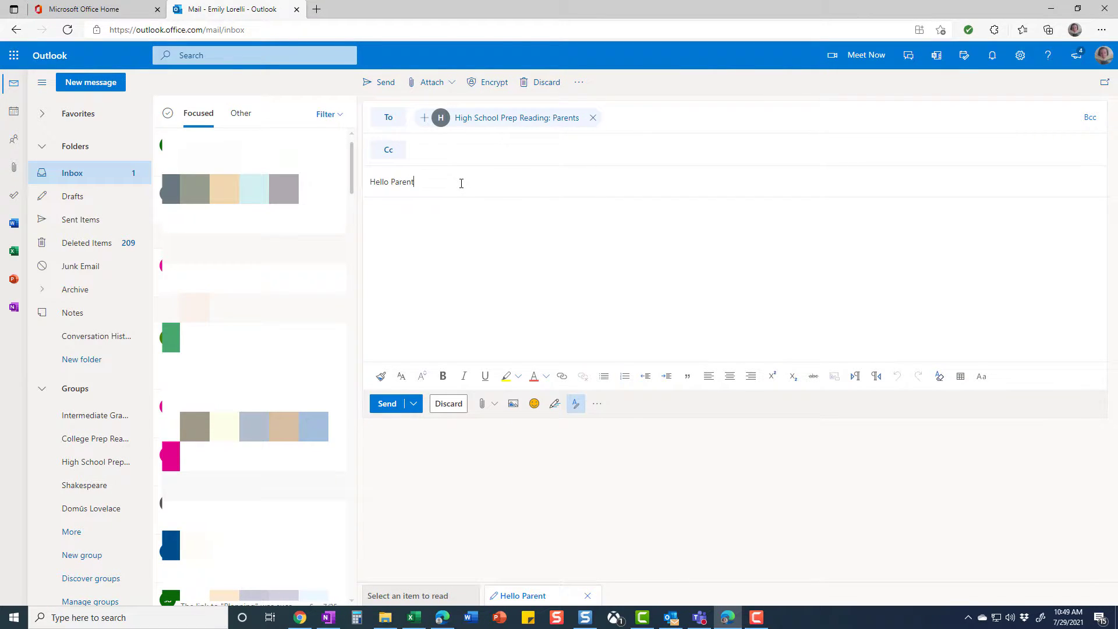
{"action": "type", "text": "!"}
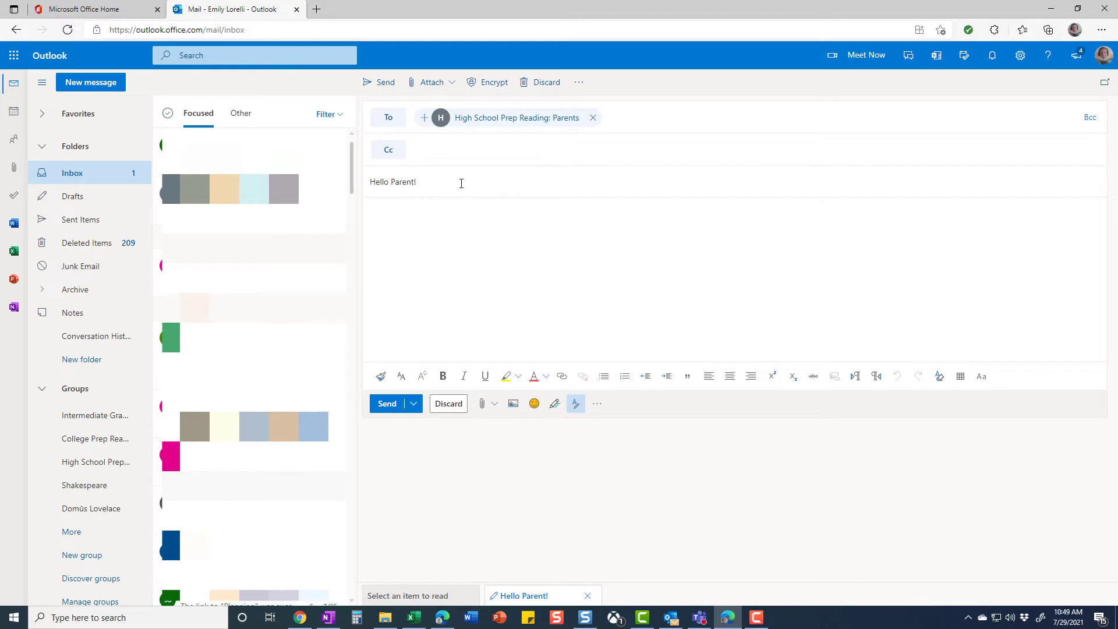